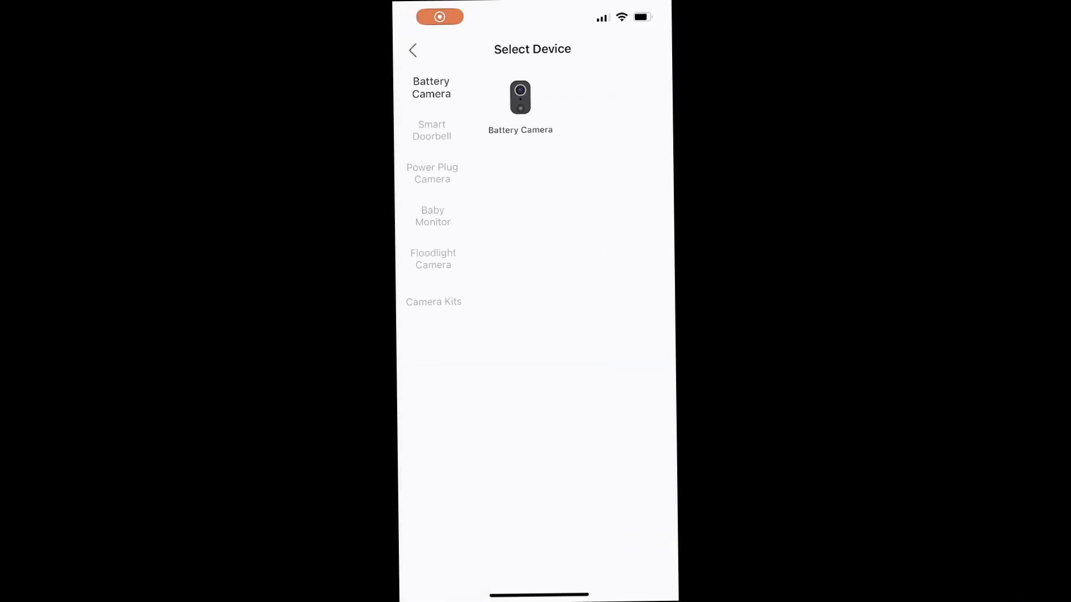
- Add the Smart Camera (WIFI) power plug camera so its feed appears under All Devices
left_click(432, 173)
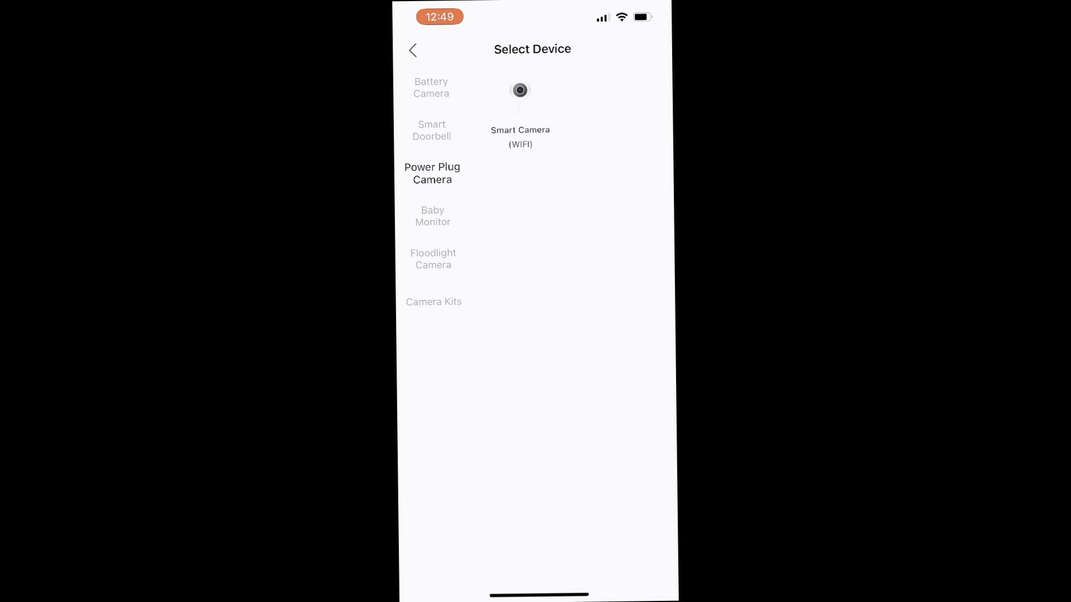
left_click(520, 109)
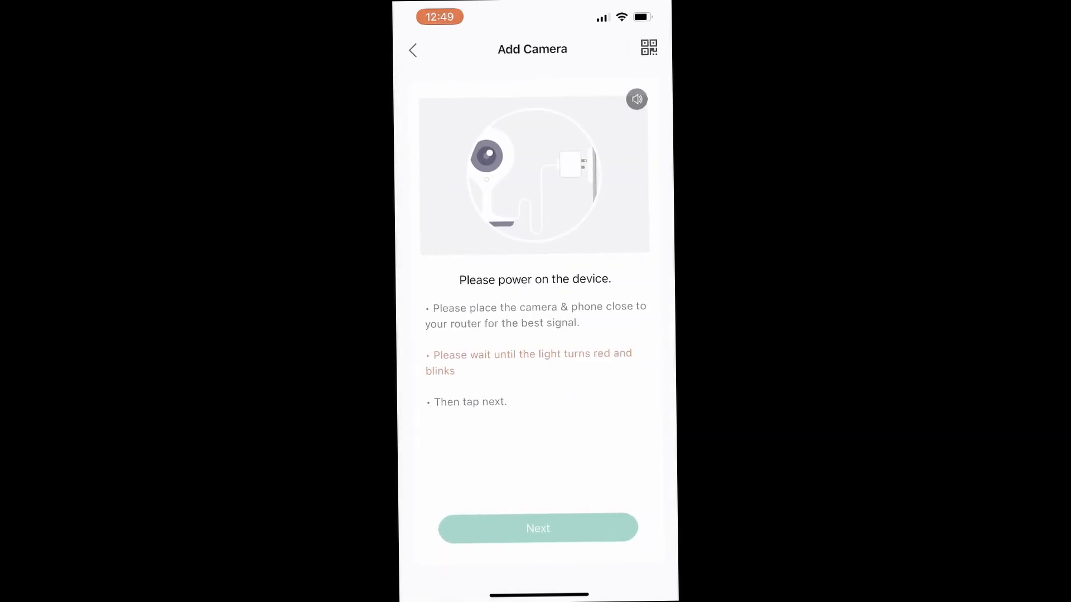
left_click(538, 528)
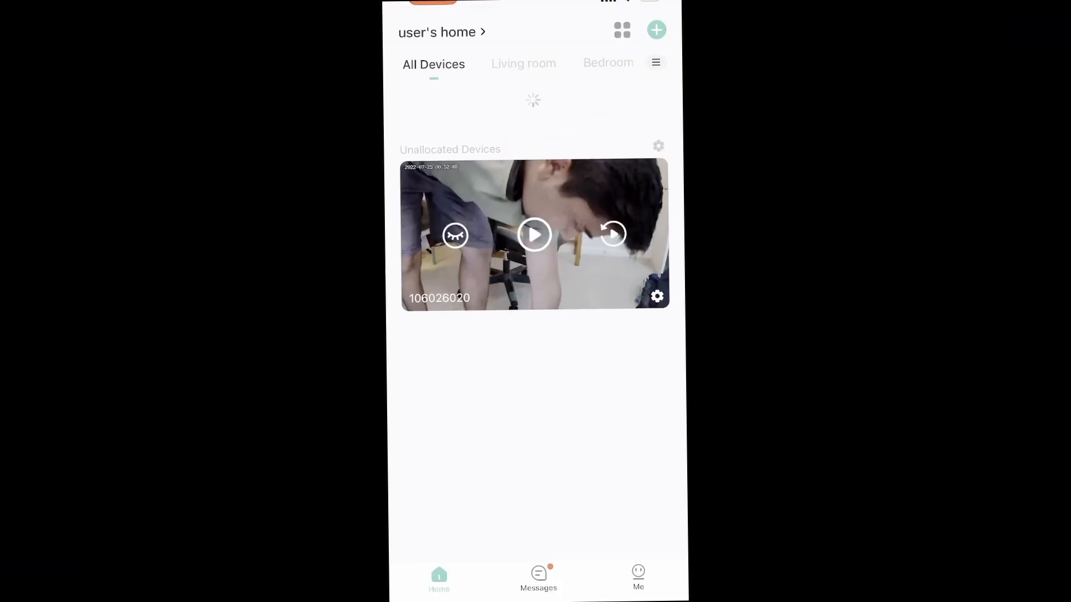
left_click(455, 235)
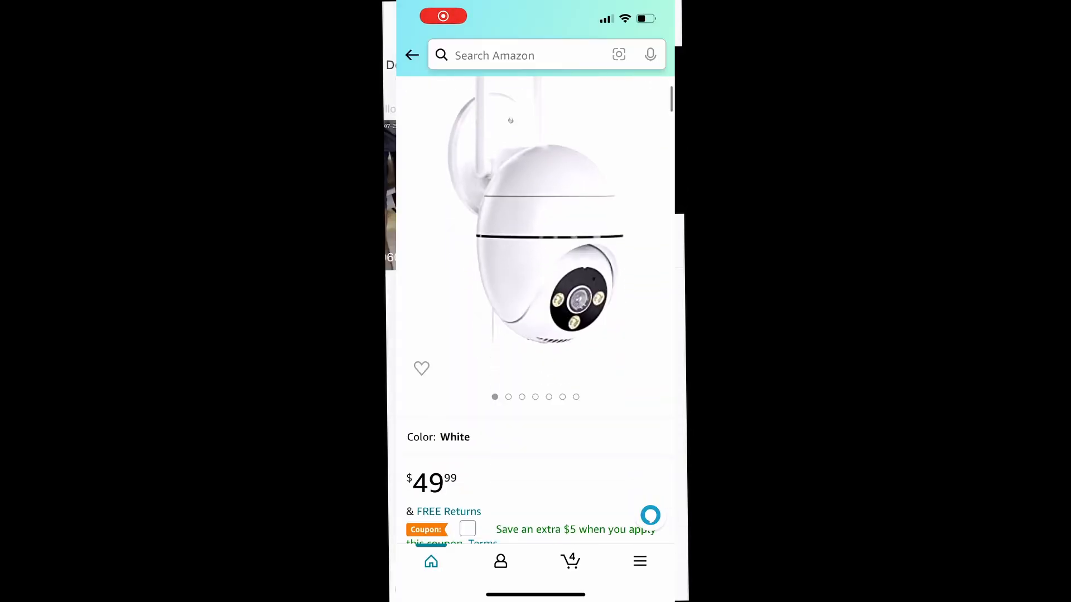
- Scroll through the $49.99 white security camera product page on Amazon
scroll("down", 3)
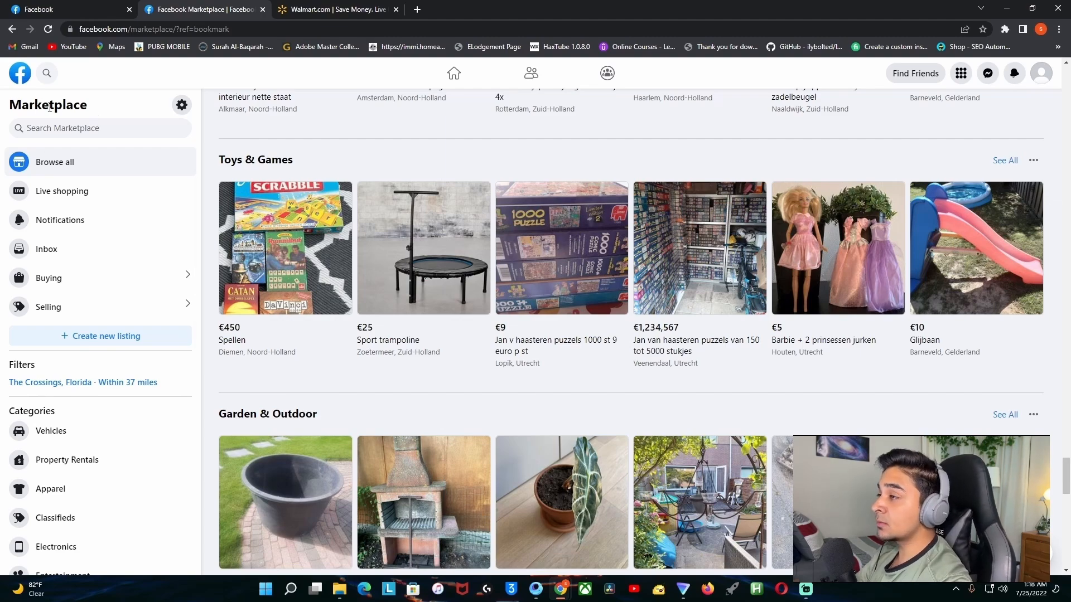
- Scroll the feed, view the $25.99 Walmart earbuds page, then return to Marketplace
scroll("down", 3)
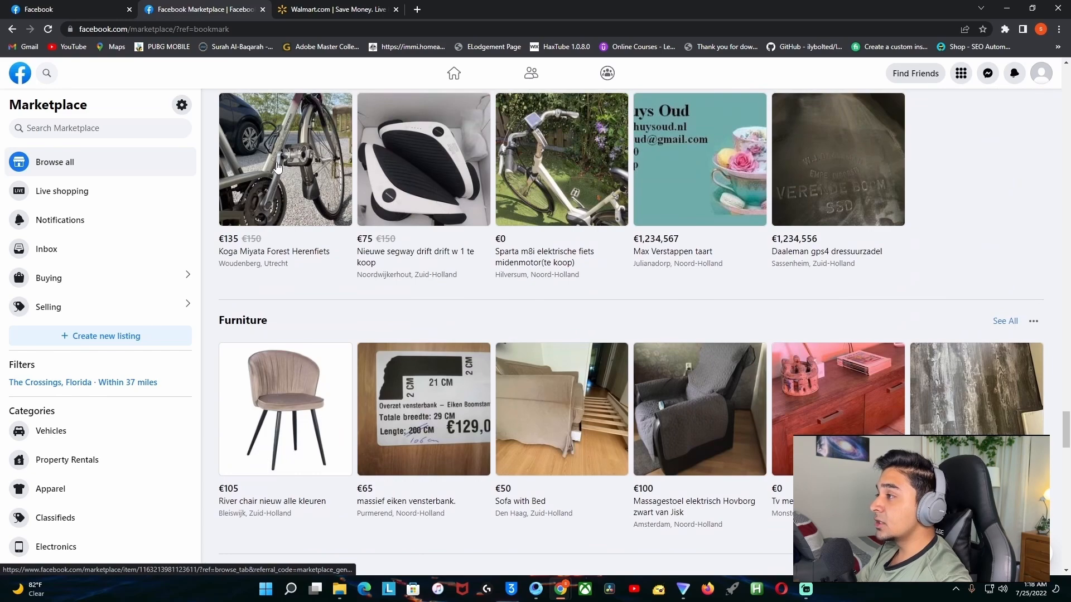
scroll("down", 3)
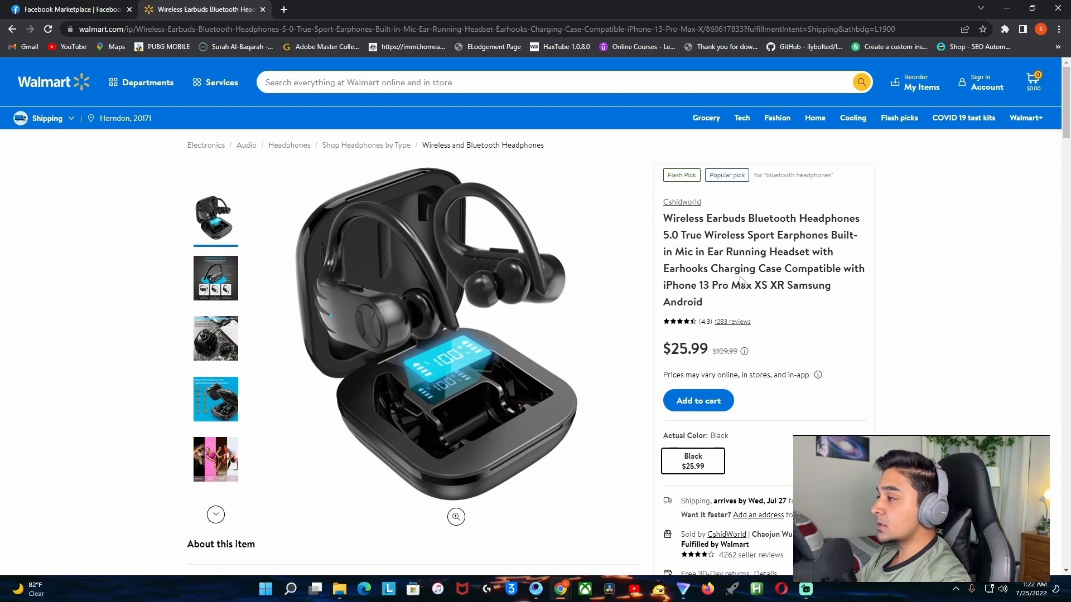
left_click(68, 9)
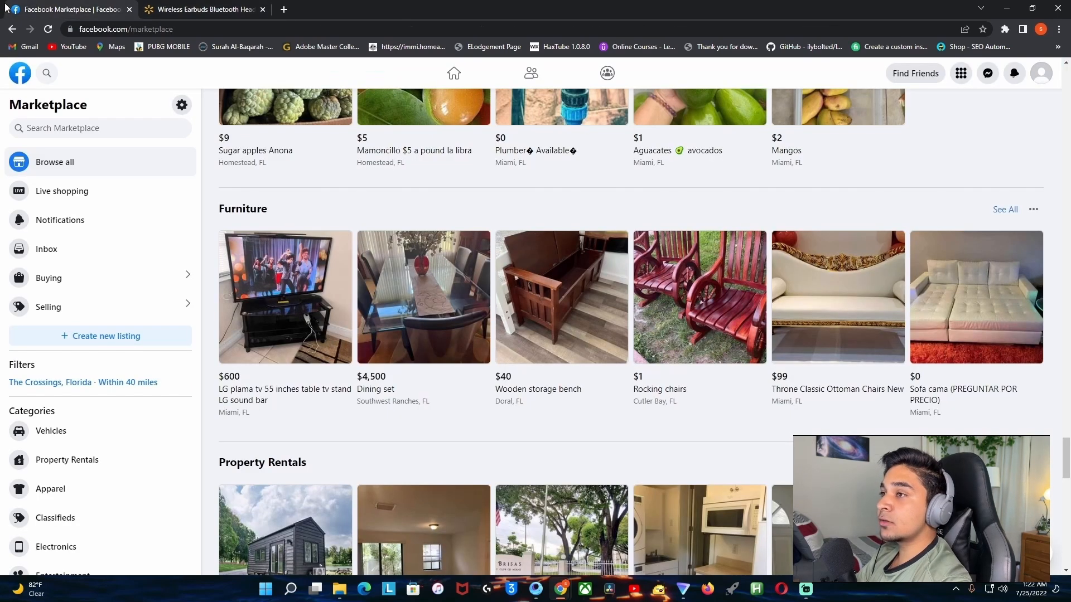
mouse_move(106, 335)
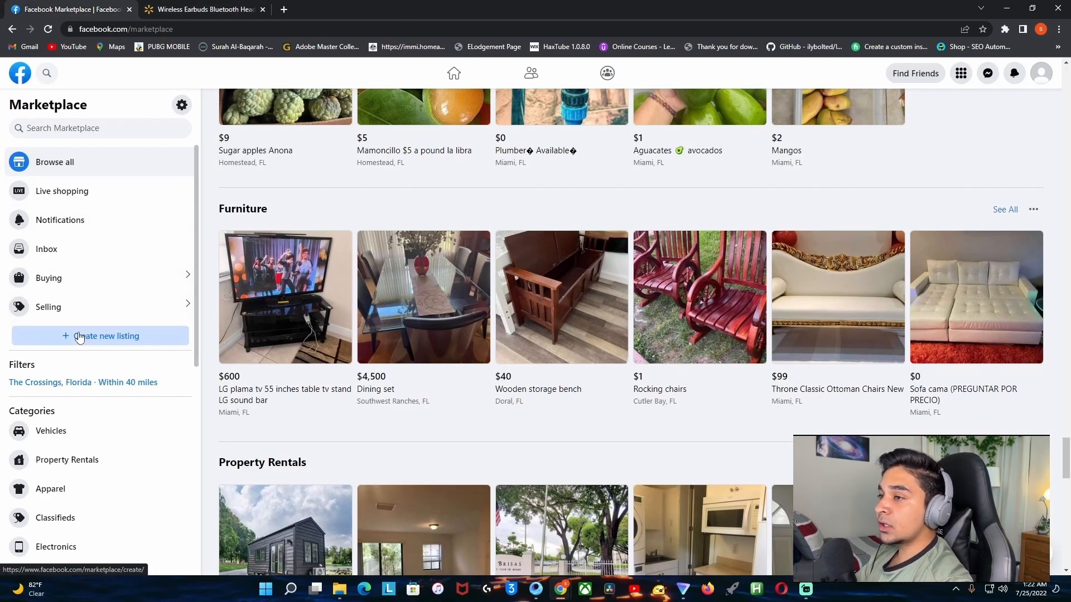
- Start a new Item for Sale listing and scroll the Walmart earbuds page
left_click(100, 335)
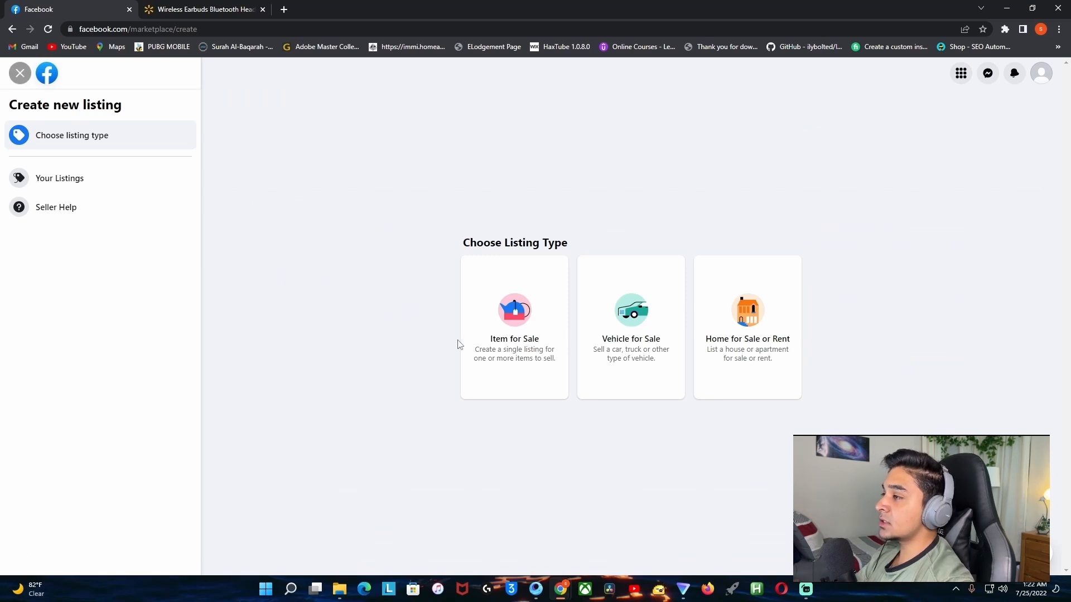
left_click(514, 326)
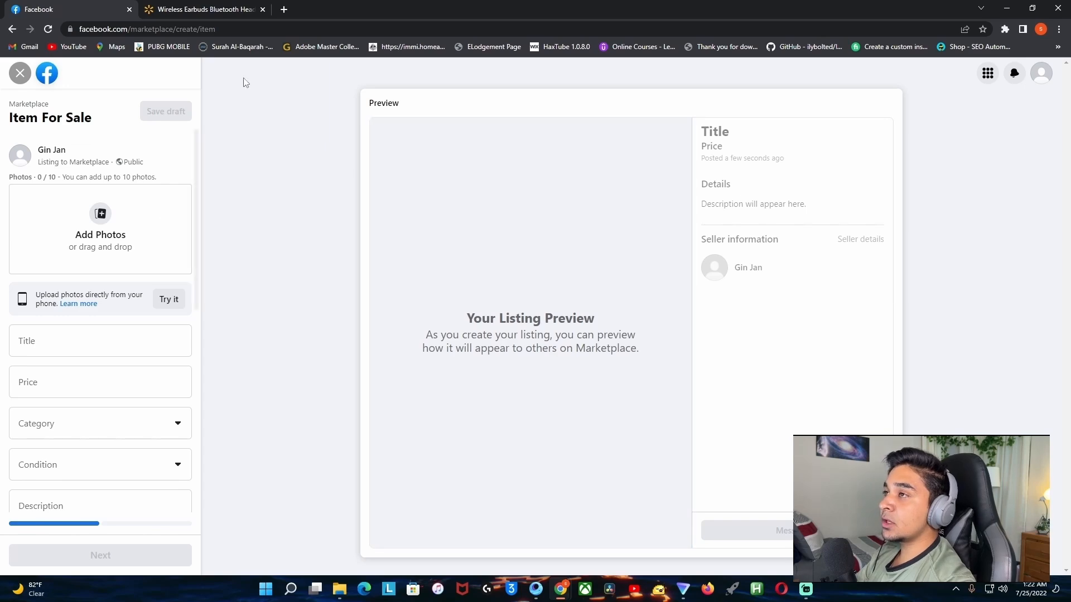
left_click(201, 9)
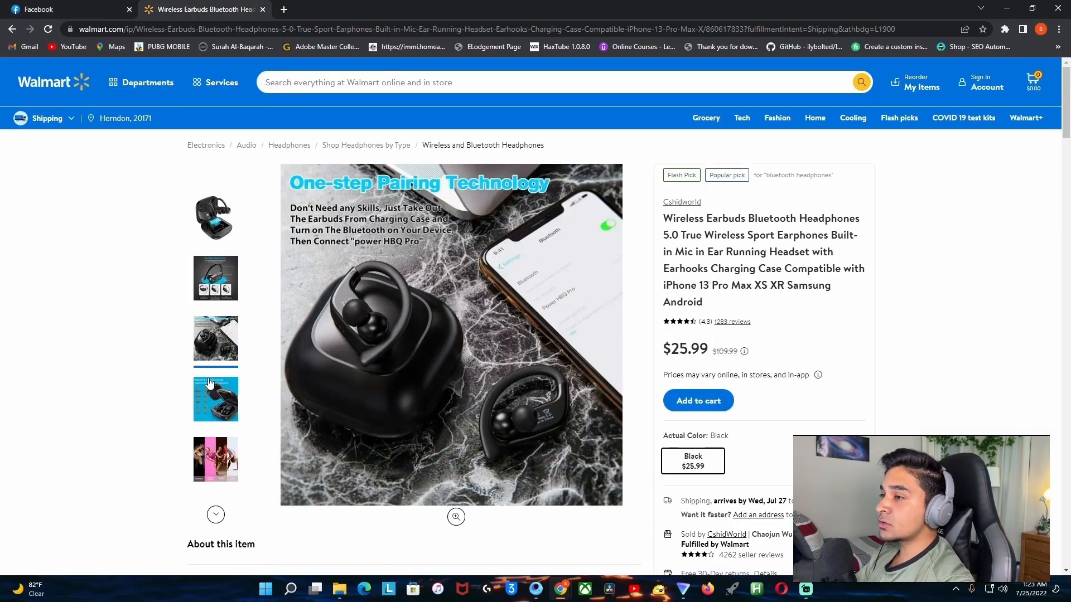
scroll("down", 3)
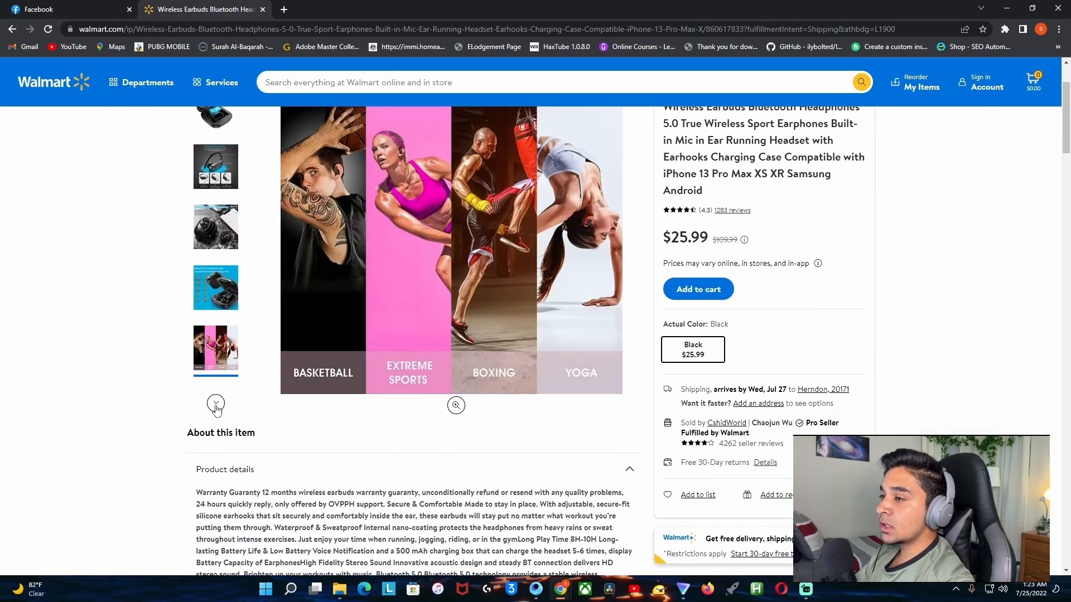
- Focus the listing's Title field and fetch the product name from Walmart
left_click(68, 9)
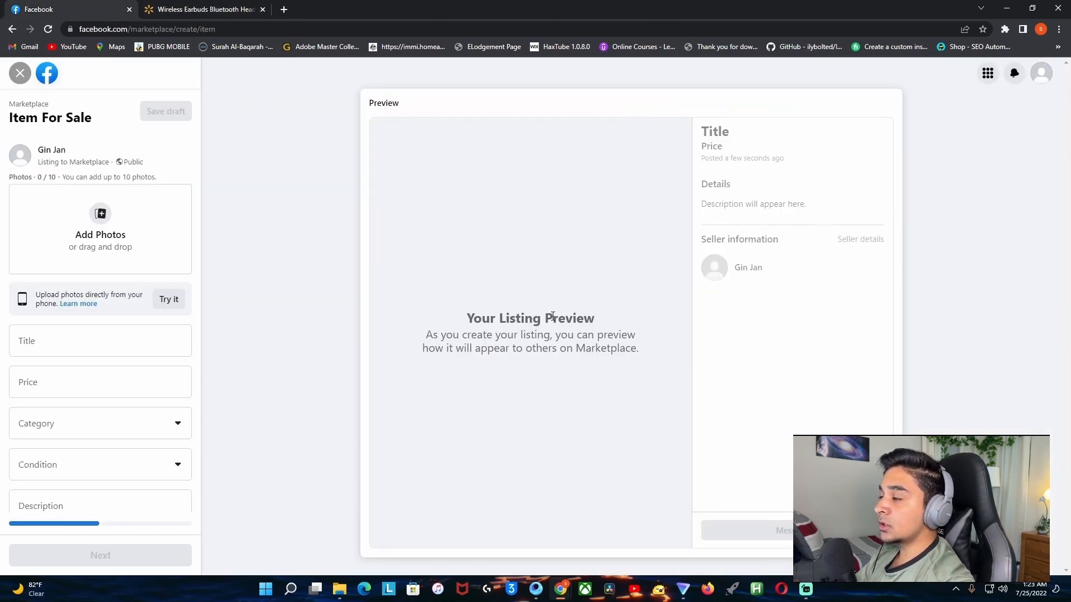
left_click(100, 340)
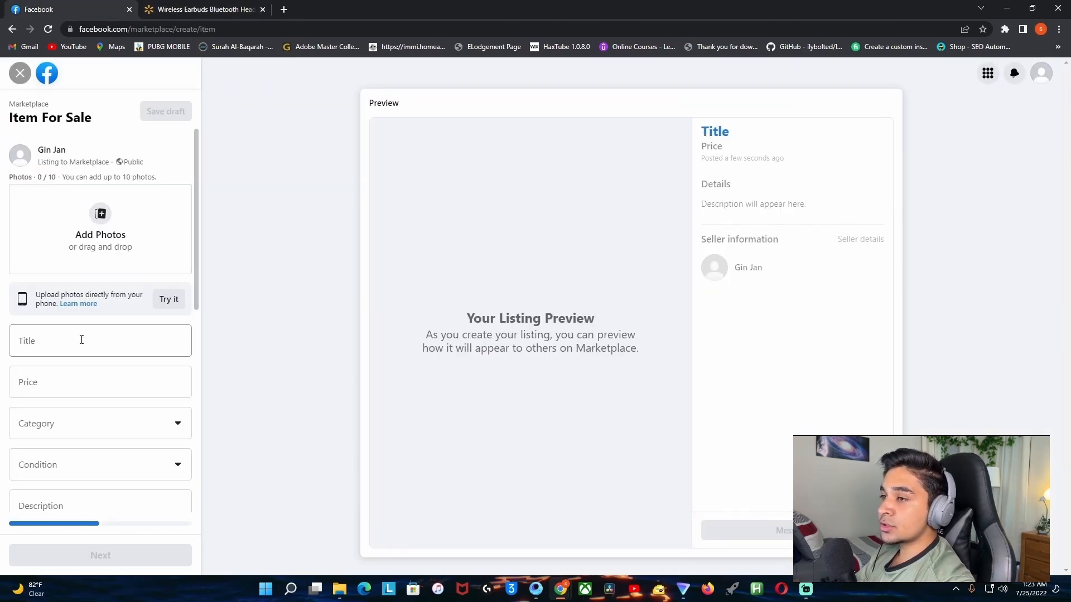
left_click(203, 9)
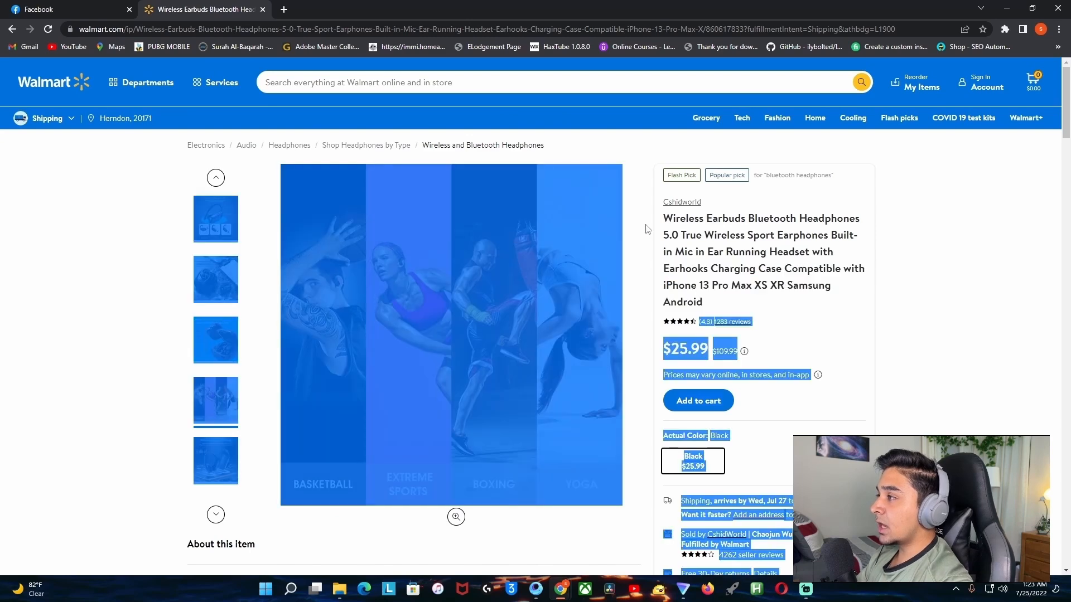
left_click(65, 9)
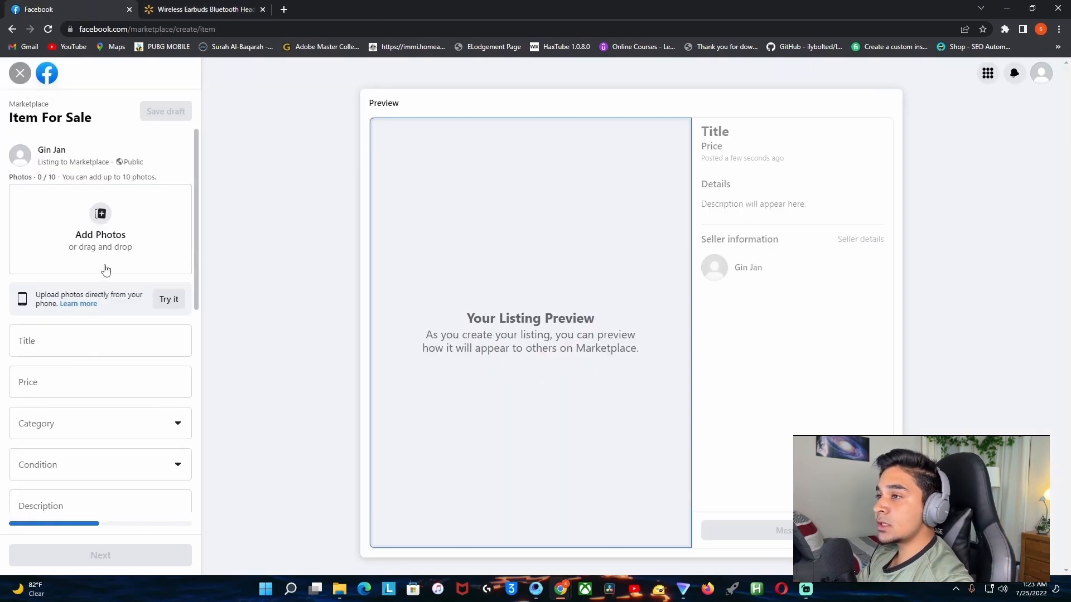
- Paste the Walmart earbuds name as the title, trim trailing words, and check the price
type("Wireless Earbuds Bluetooth Headphones 5.0 True Wireless Sport Earphones Built-in Mic in Ear Running Headset with Earhooks Charging Case Compatible with iPhone 13 Pro Max XS XR Samsung Android")
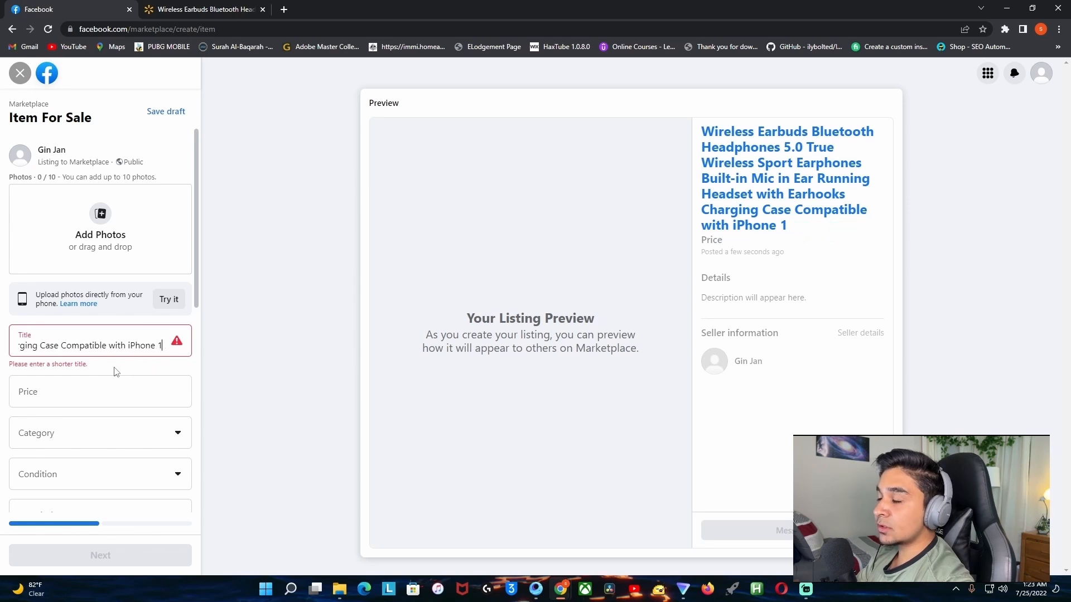
key("Backspace")
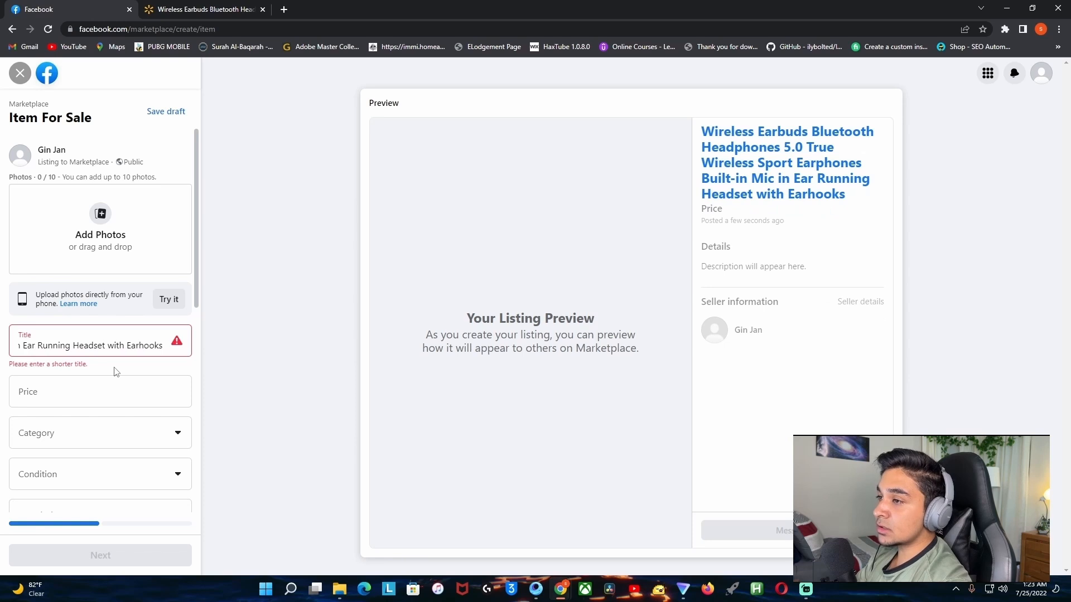
key("Backspace")
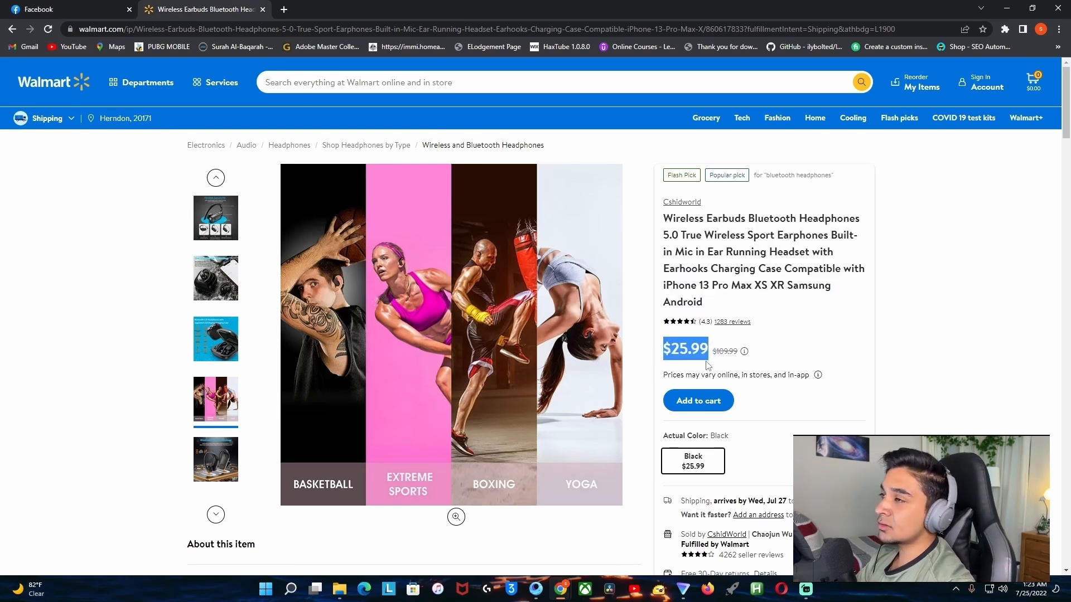
mouse_move(253, 122)
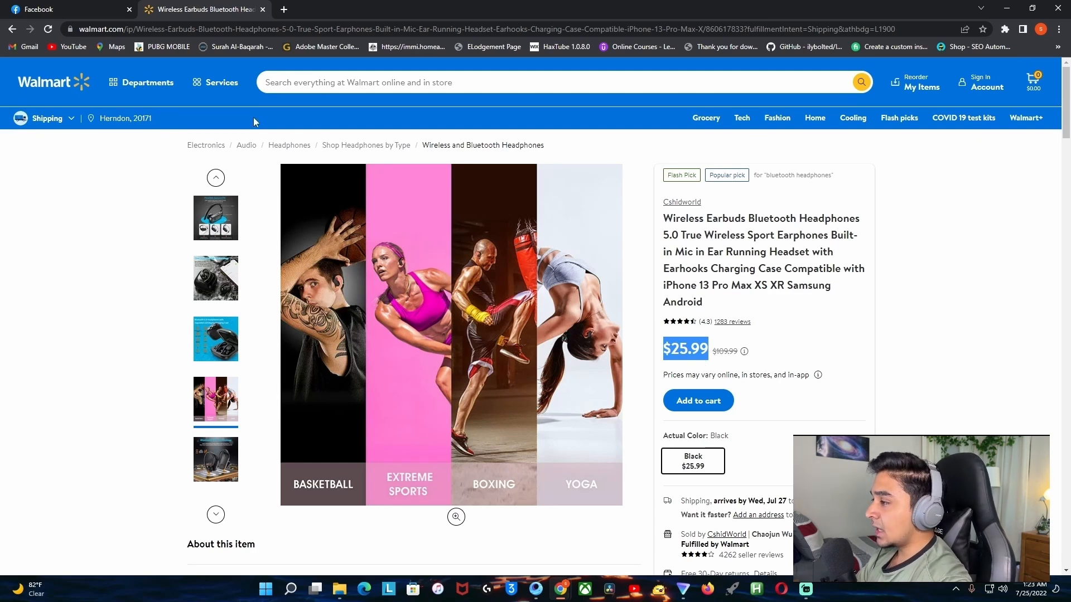
scroll("down", 3)
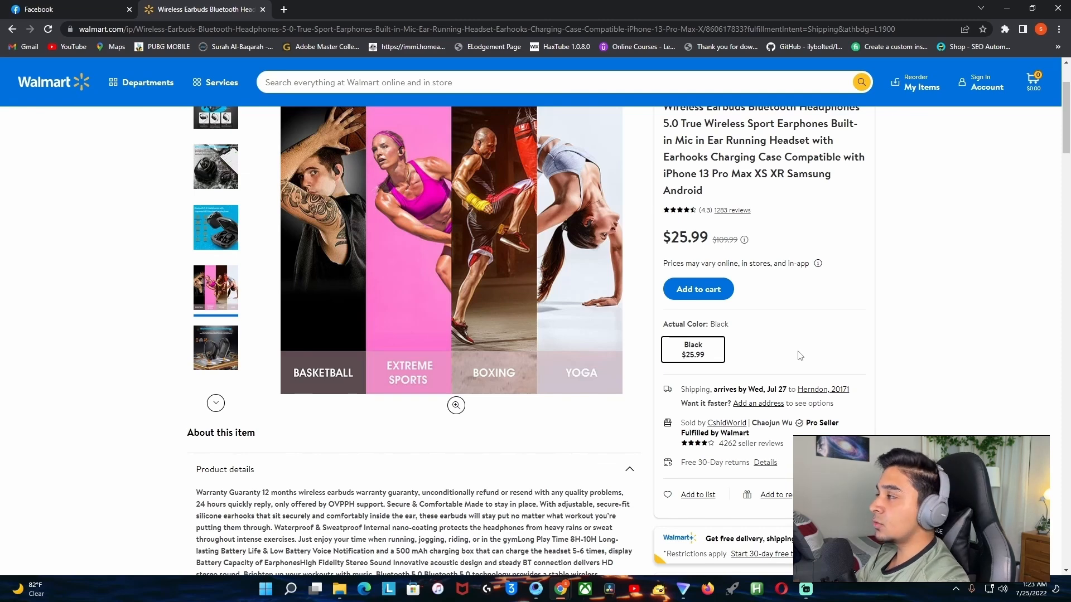
- Set the listing price to $35
left_click(68, 9)
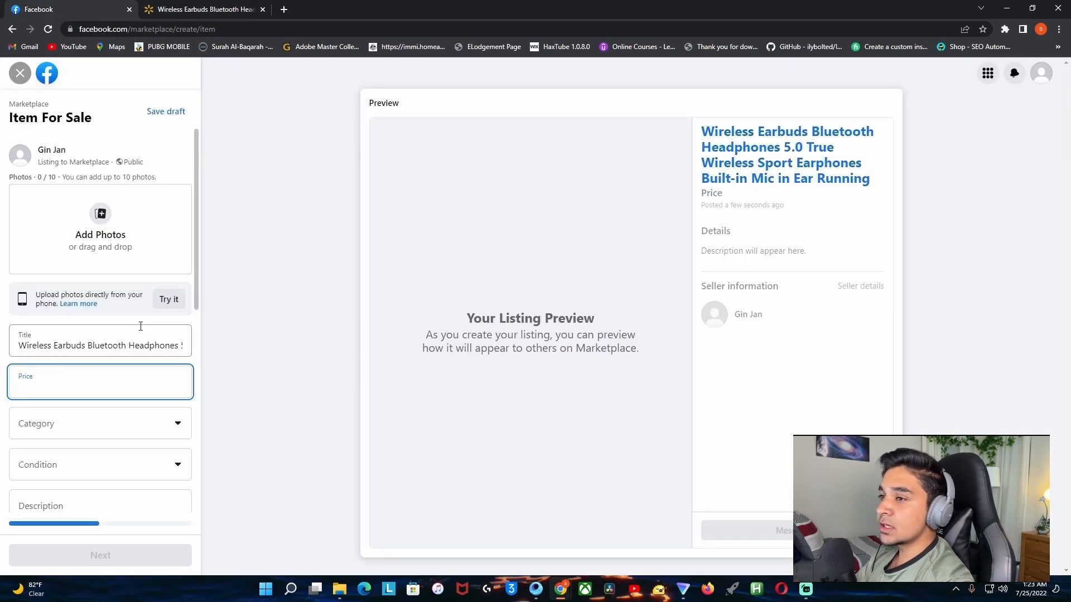
left_click(203, 9)
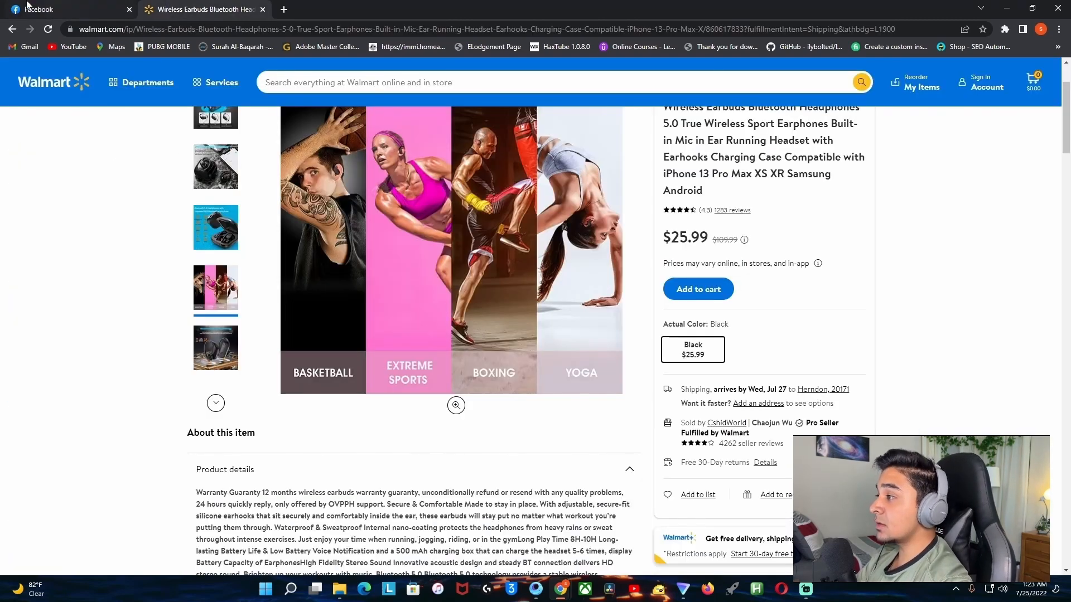
left_click(65, 9)
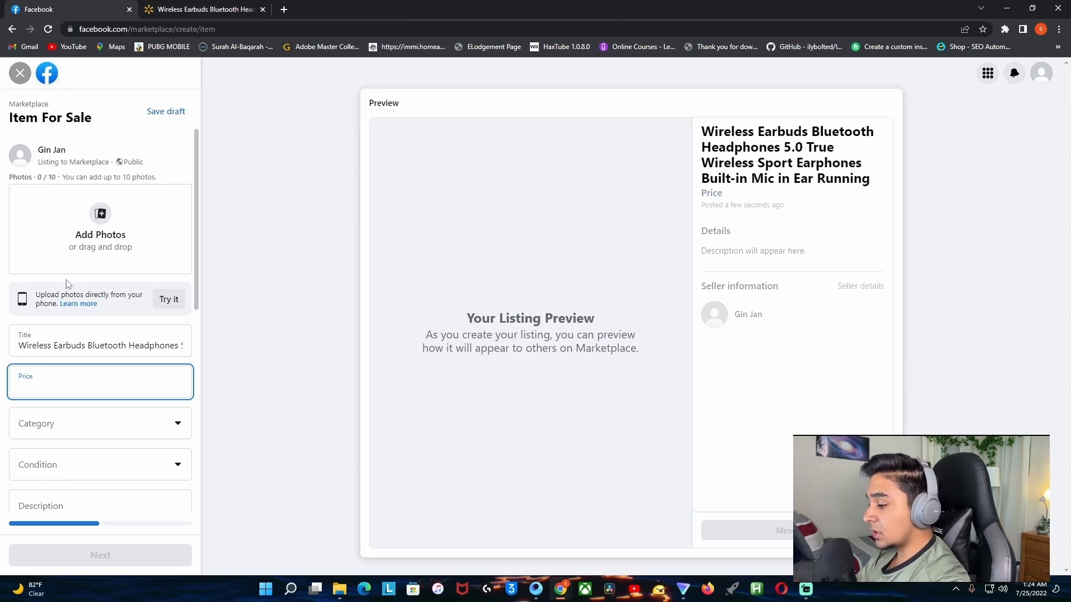
type("35")
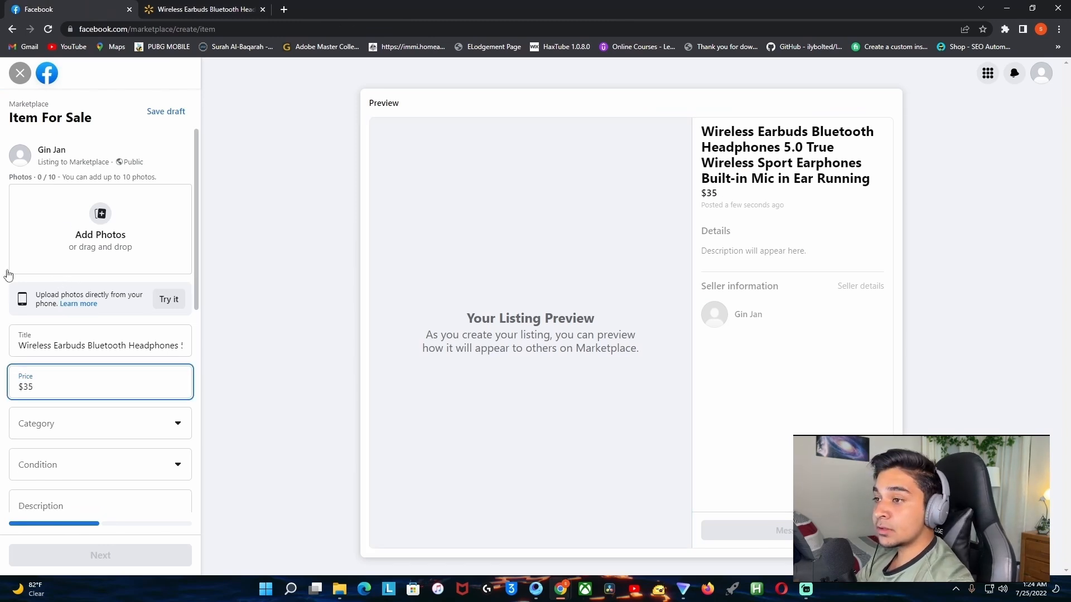
- Choose the Headphones category and set the condition to New
left_click(100, 424)
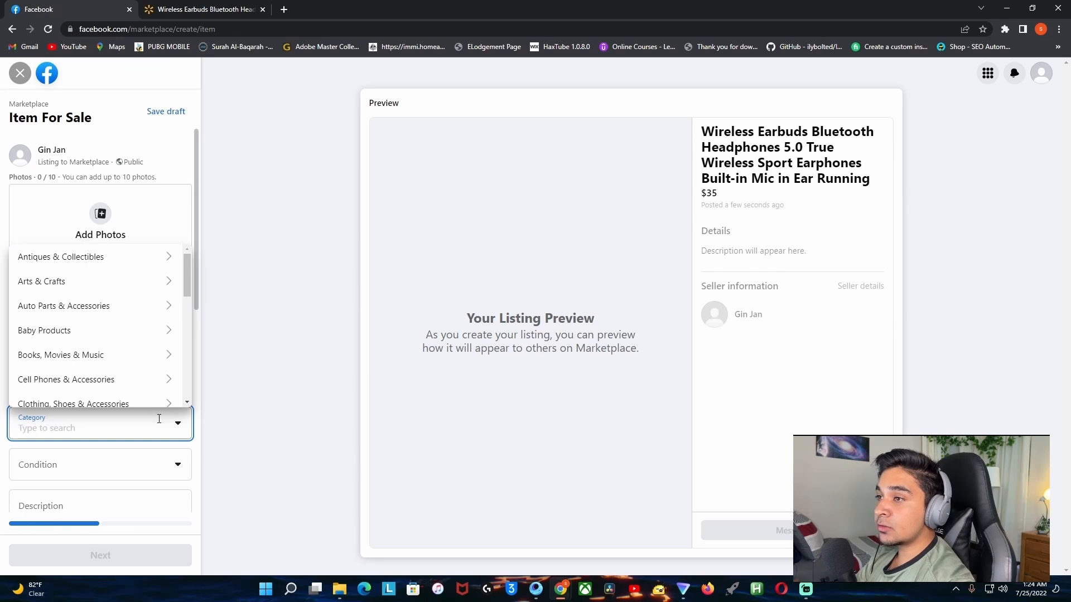
type("te")
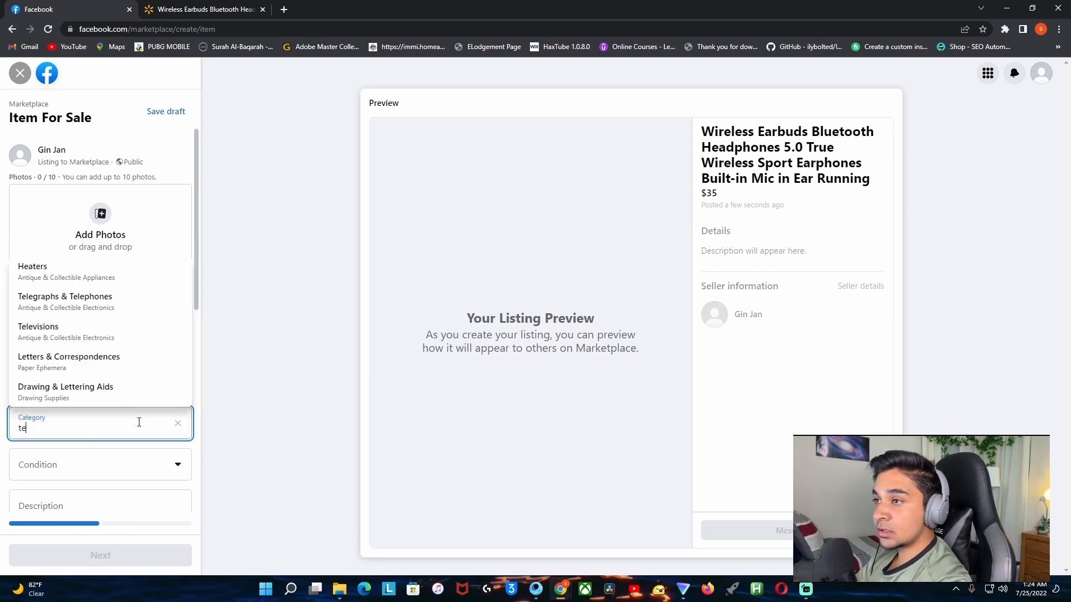
left_click(177, 423)
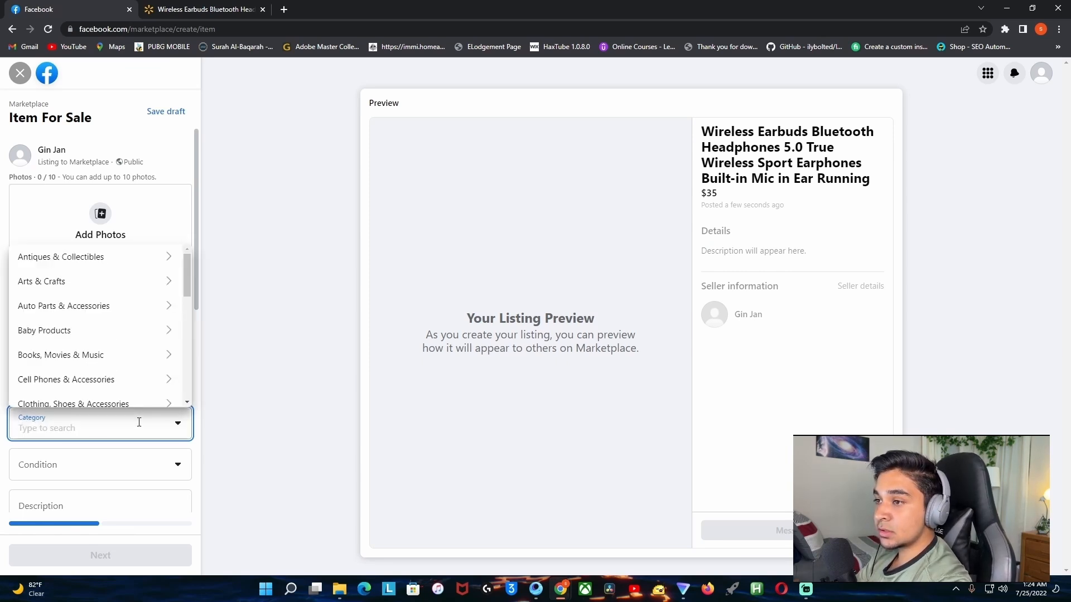
type("headphones")
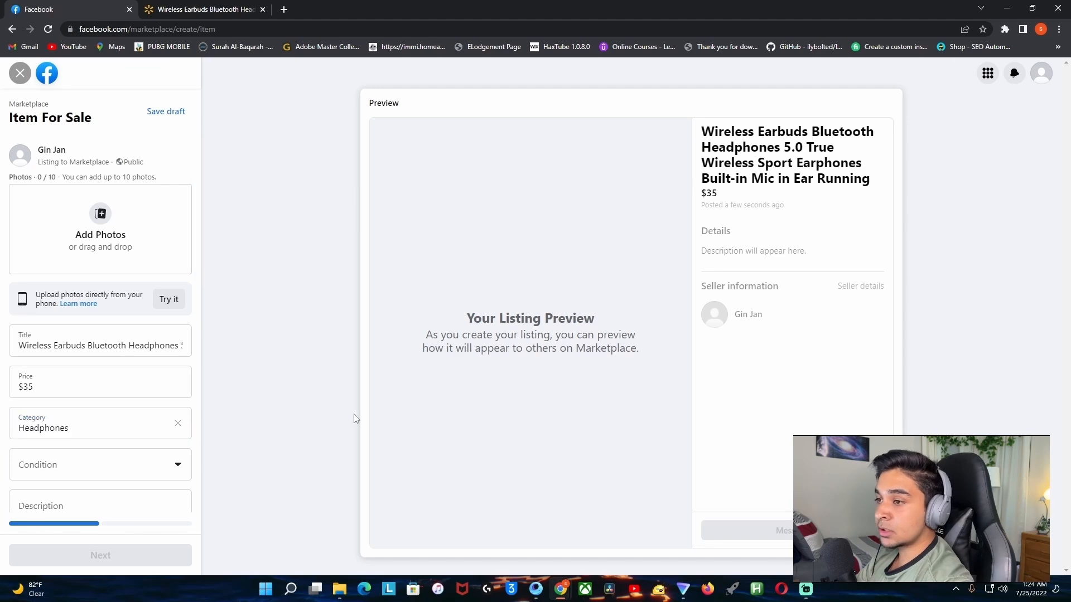
left_click(100, 465)
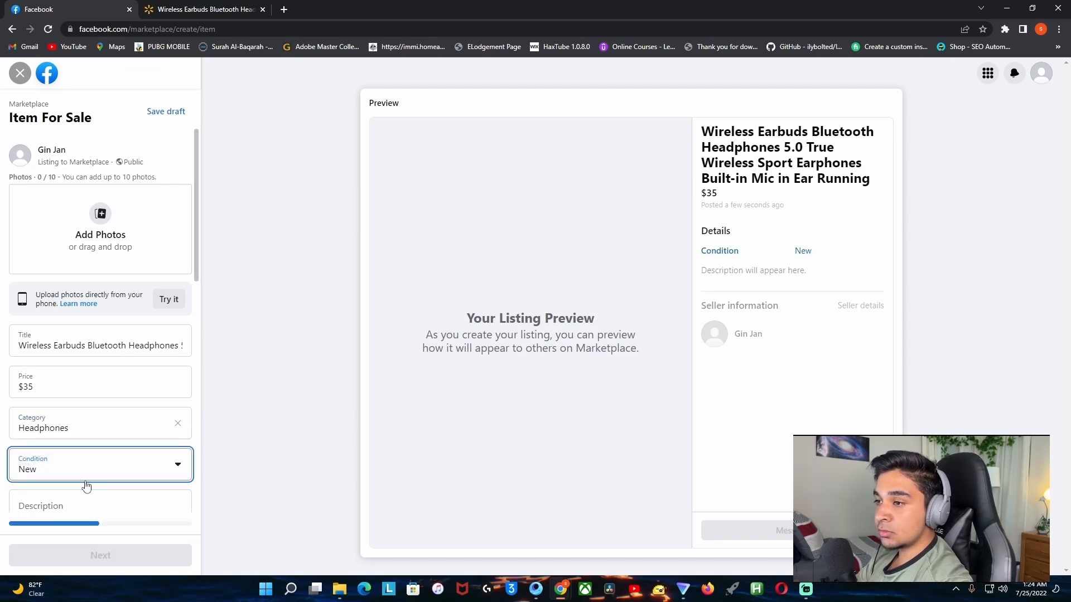
- Paste the Walmart product description into the listing's Description
left_click(202, 9)
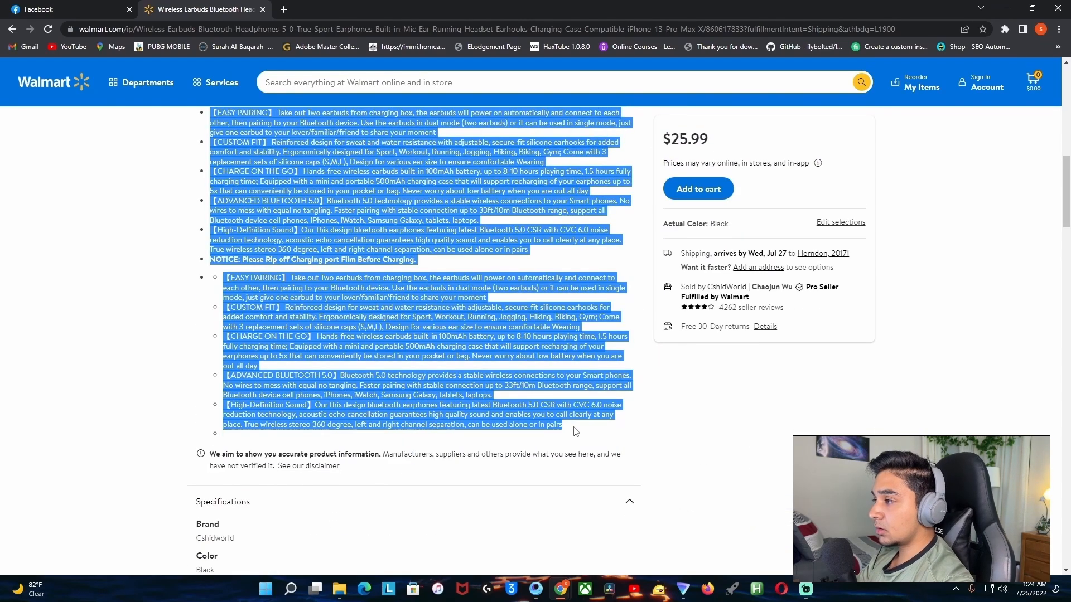
left_click(61, 9)
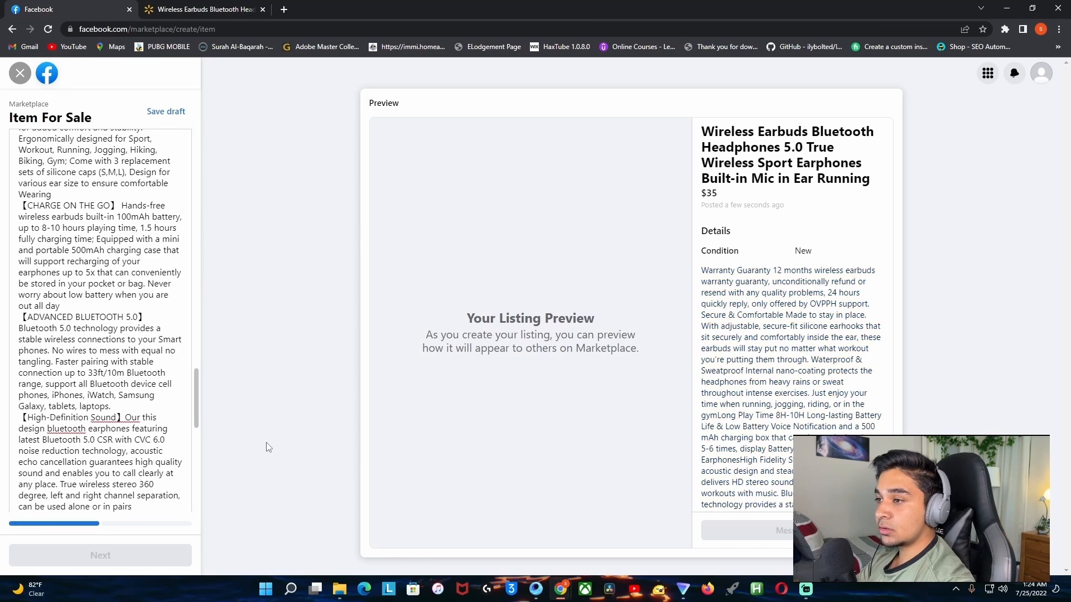
scroll("down", 3)
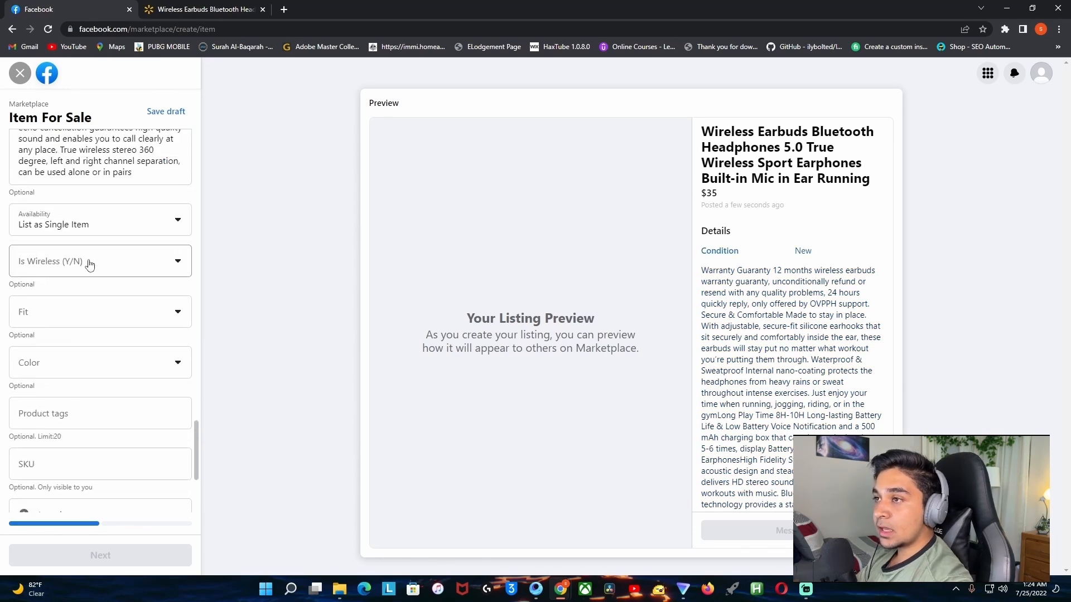
- Mark the earbuds wireless with Earbud fit and Black colour
left_click(100, 261)
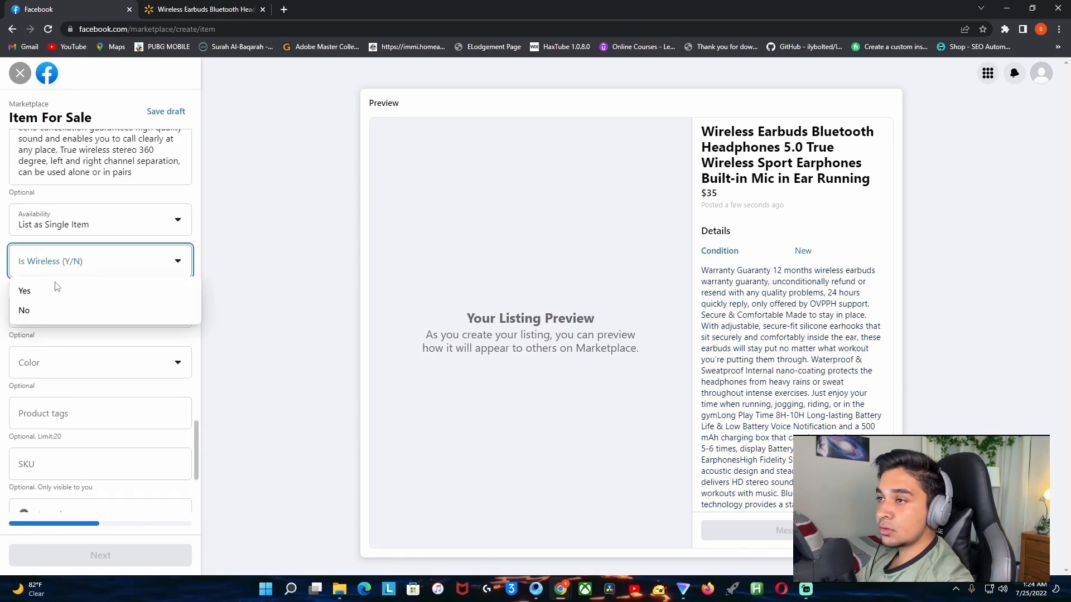
left_click(24, 290)
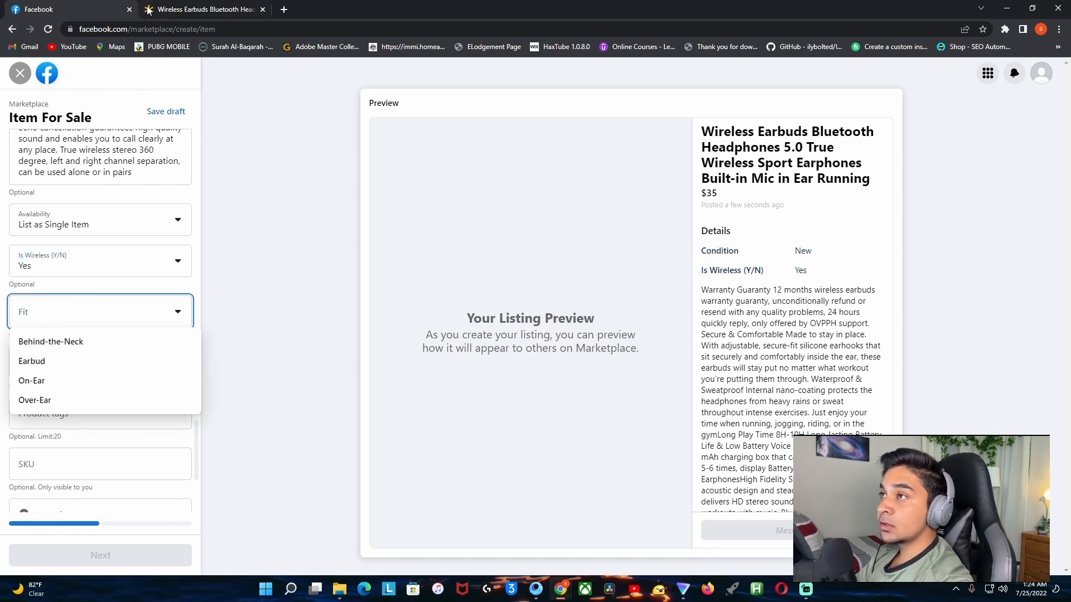
left_click(31, 361)
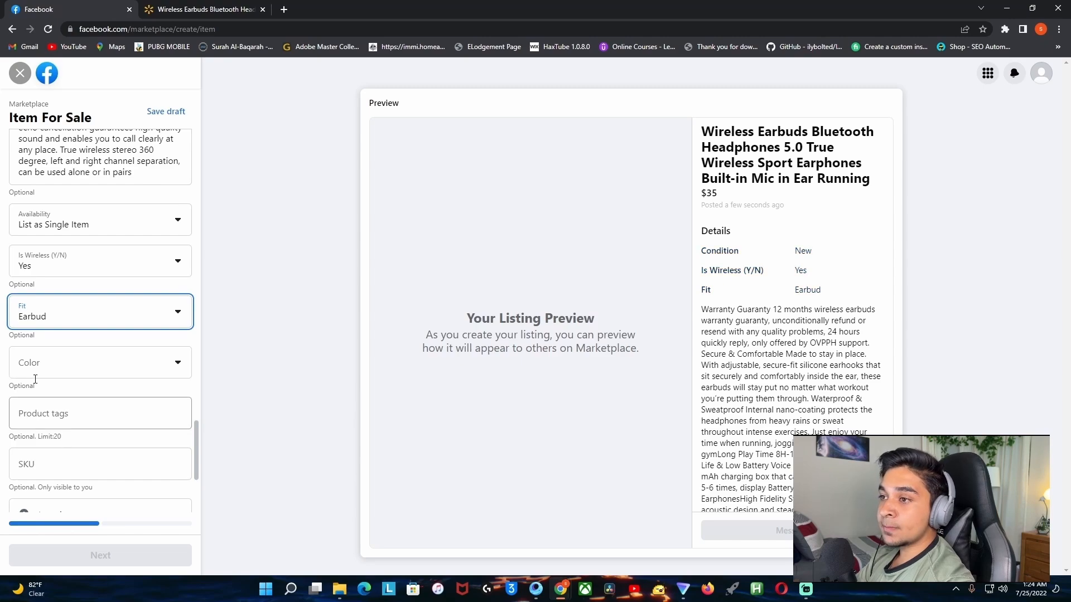
left_click(203, 9)
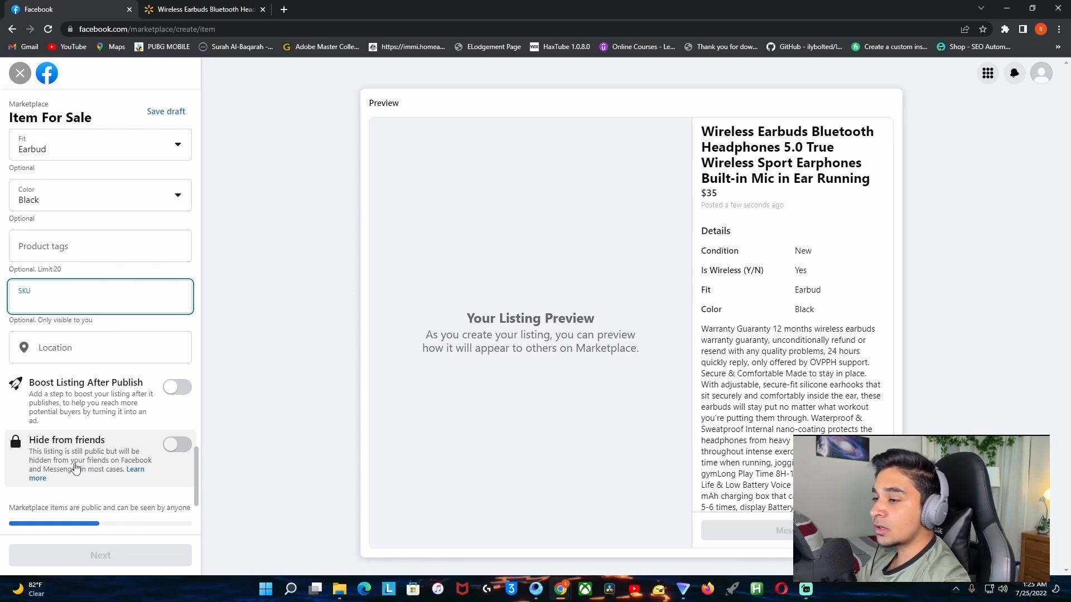
- Set the listing location to Miami
left_click(176, 403)
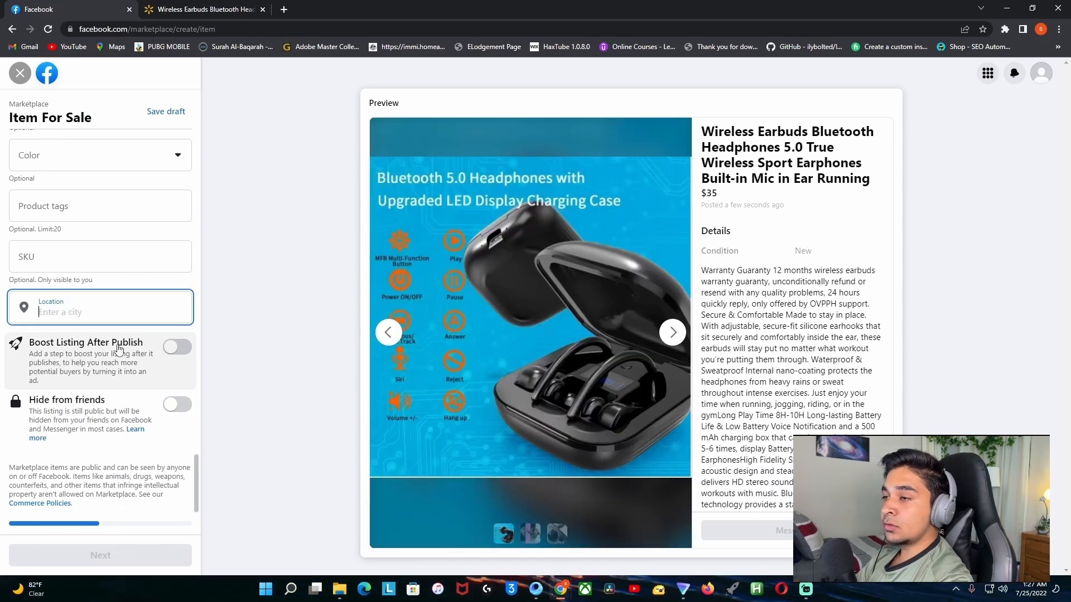
type("miami")
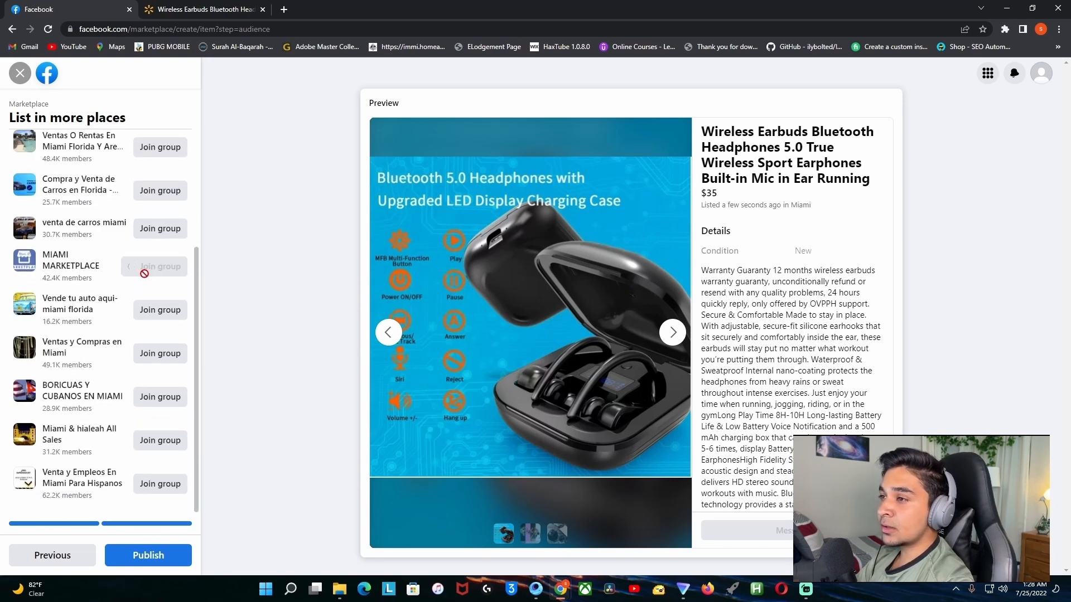
- Publish the $35 earbuds listing and view it under Your Listings
left_click(159, 267)
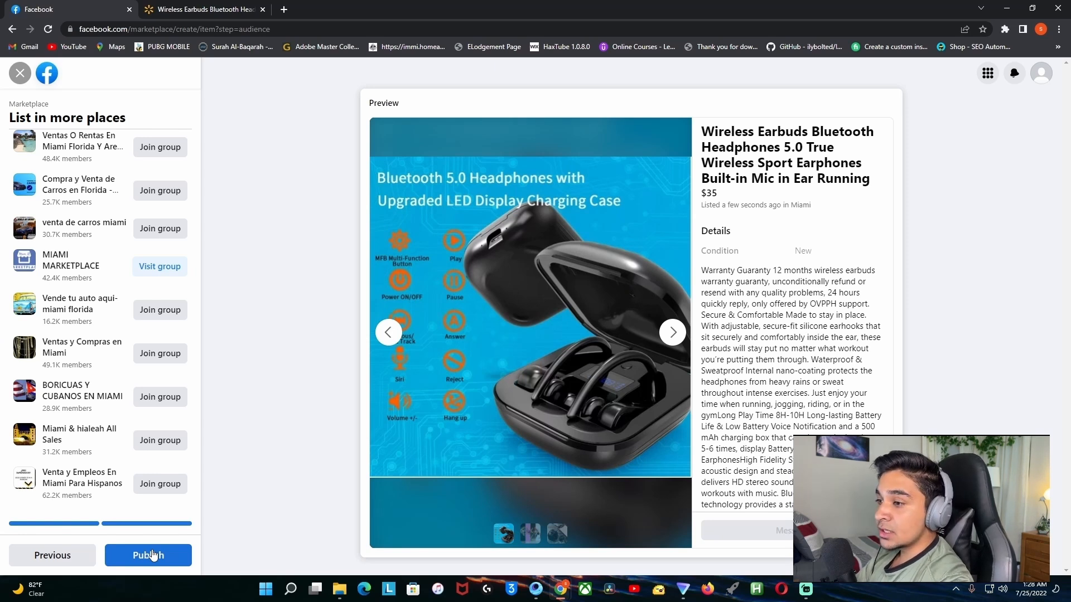
left_click(147, 556)
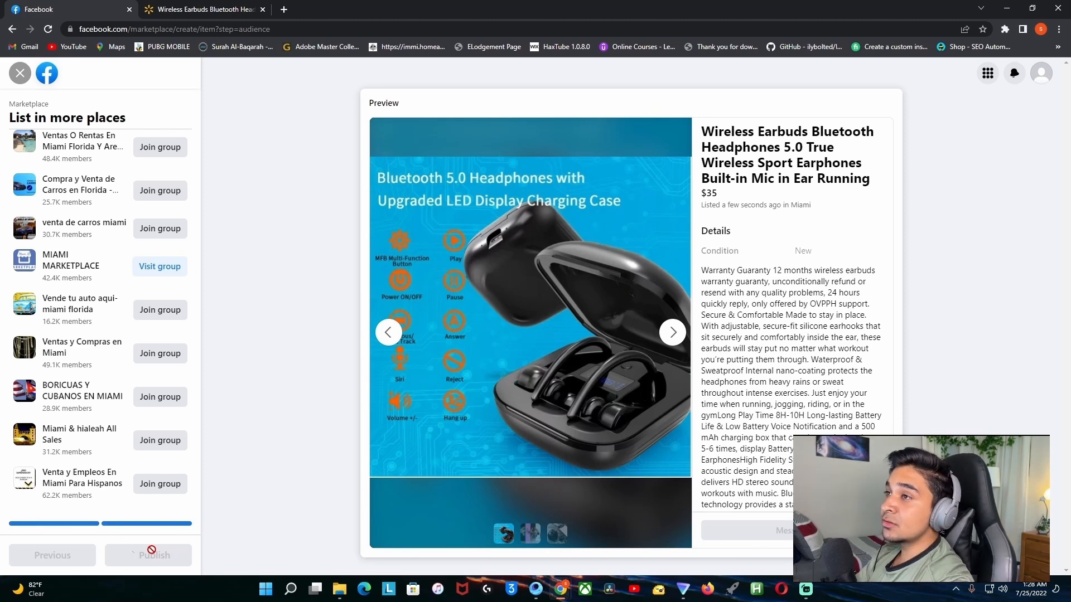
left_click(148, 554)
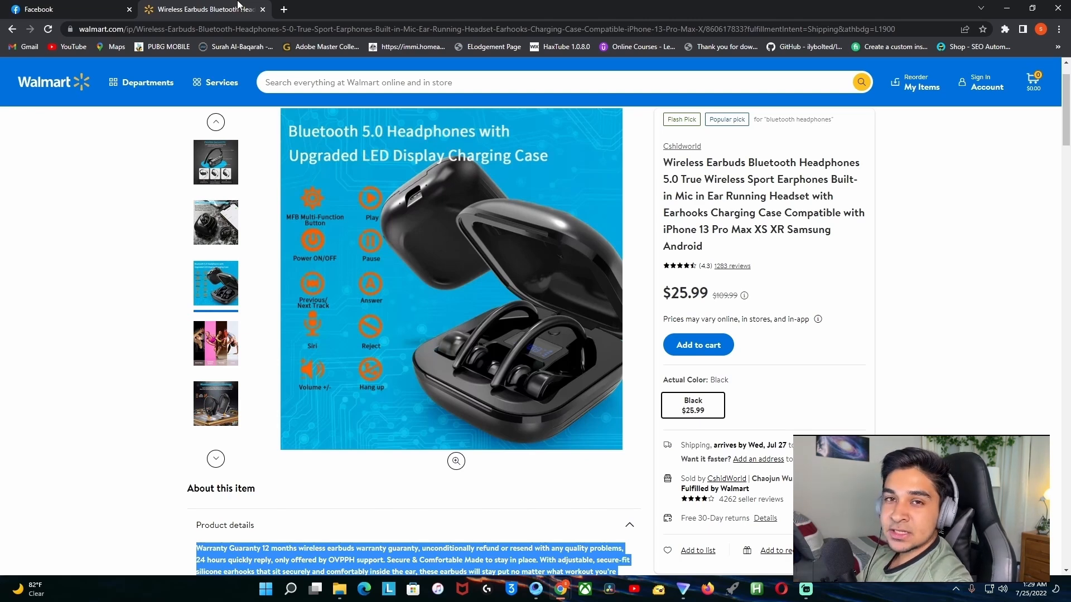
left_click(65, 9)
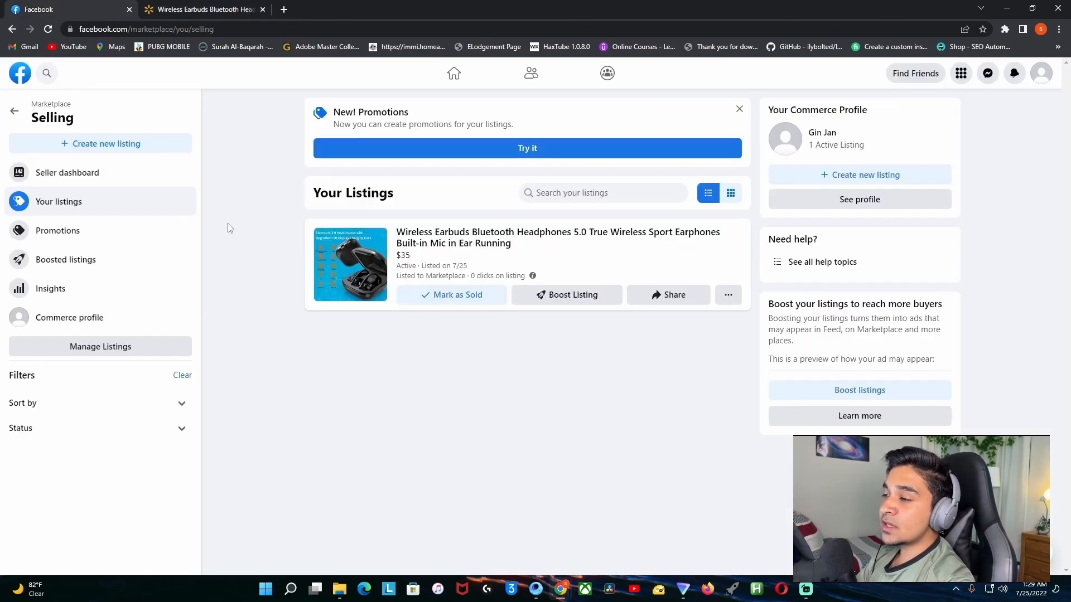